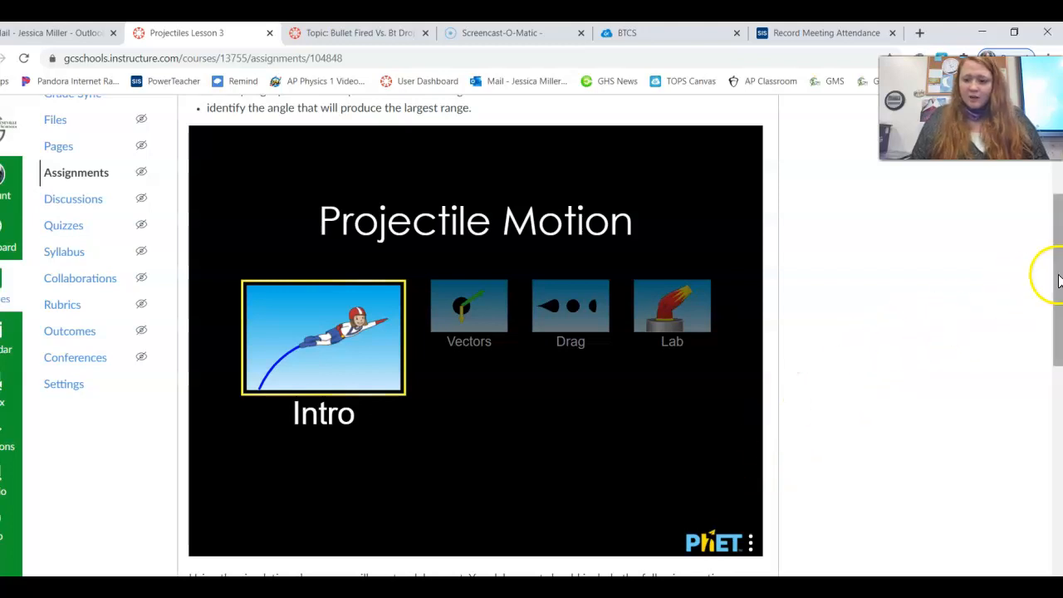
Step: Start the Intro screen and keep Pumpkin as the projectile from the object list
scroll(down, 3)
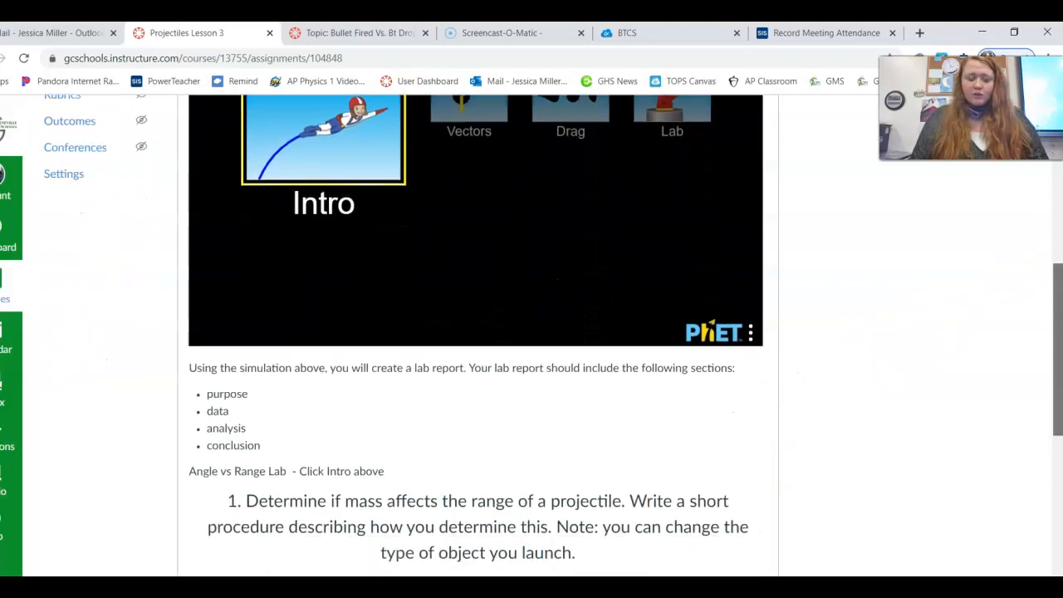
scroll(down, 3)
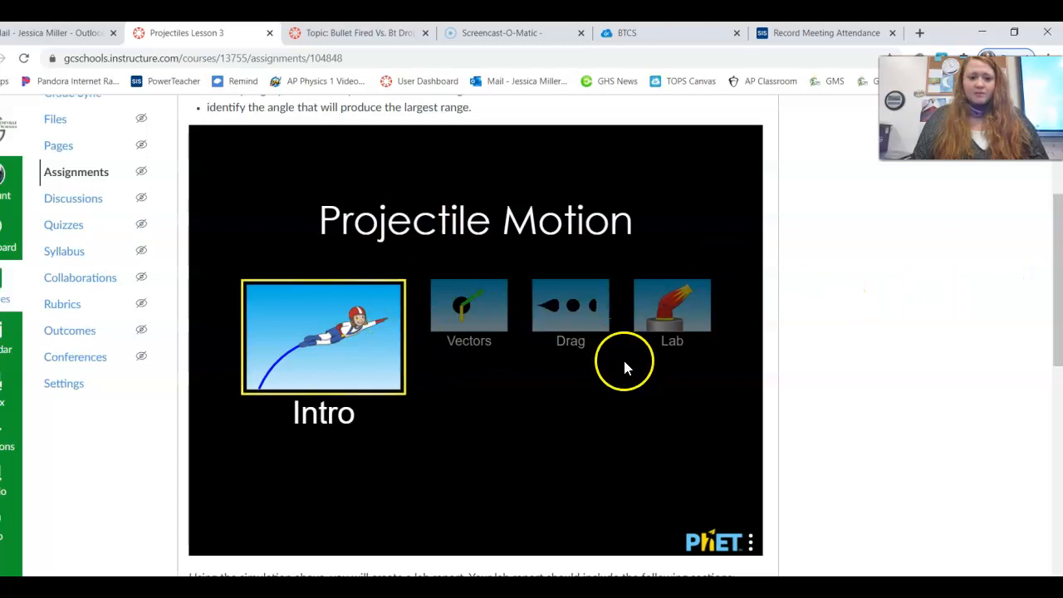
click(322, 336)
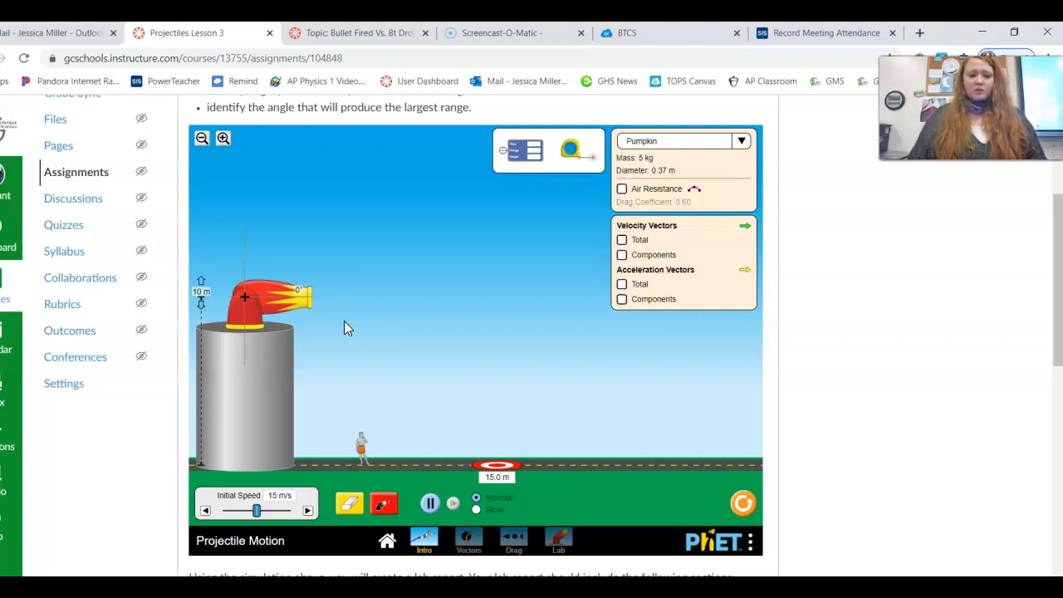
click(741, 139)
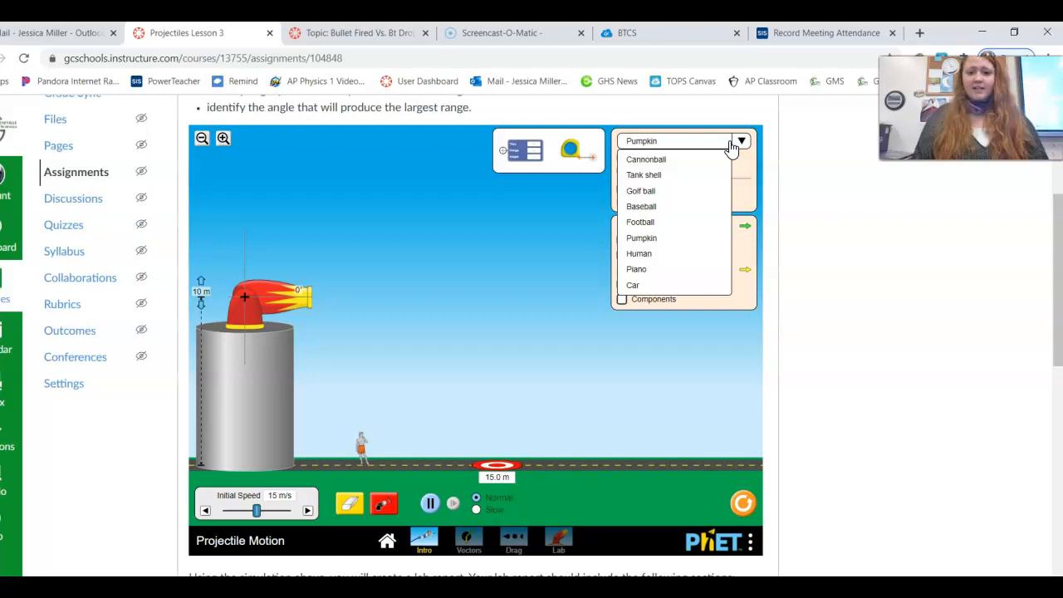
mouse_move(685, 225)
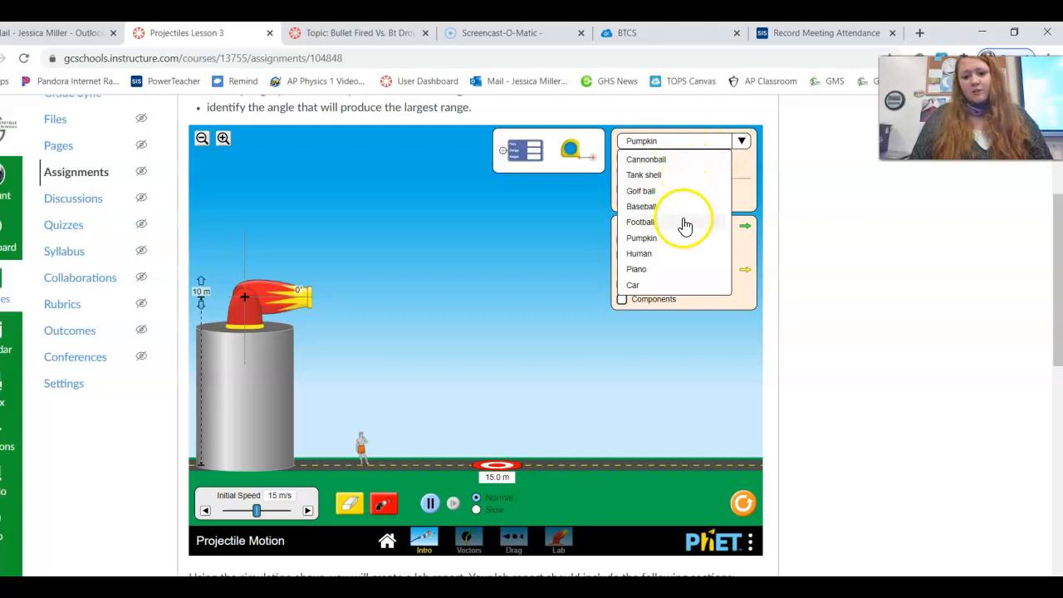
mouse_move(671, 181)
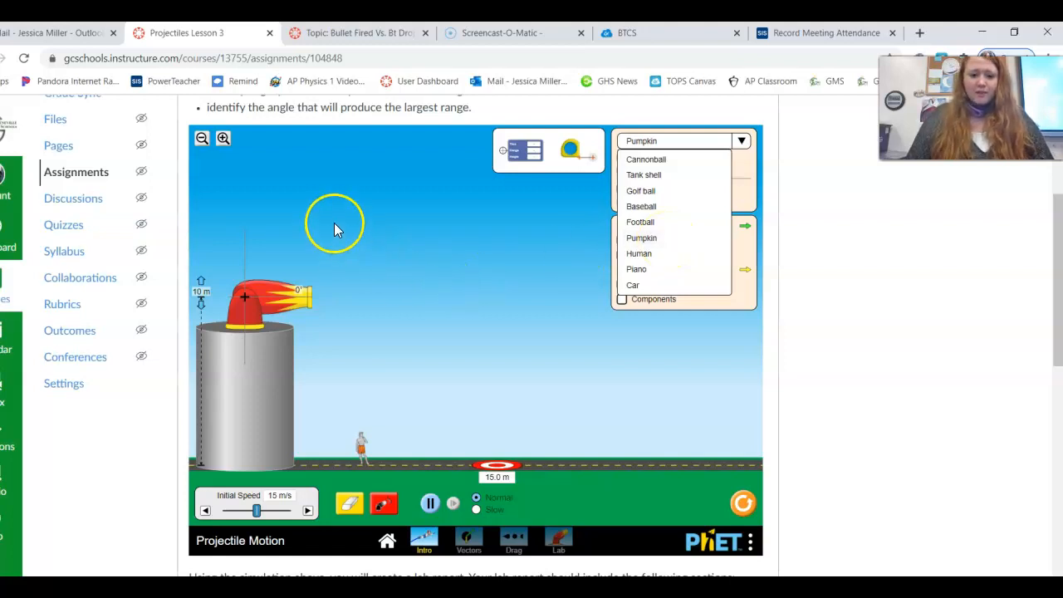
click(642, 238)
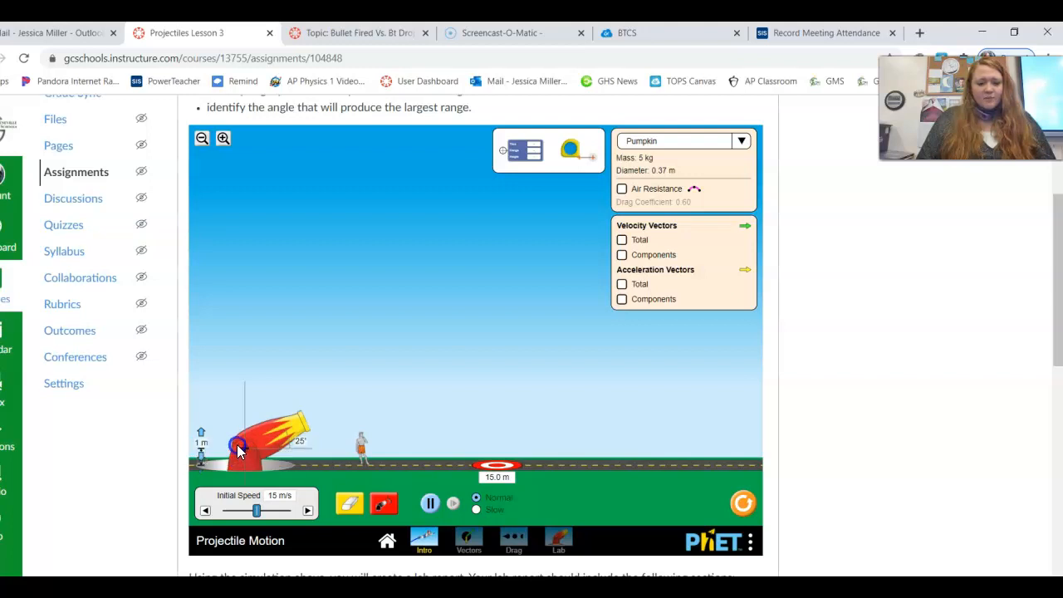
Step: Tilt the cannon to 60° and fire the pumpkin at 15 m/s, landing about 16 m away
click(246, 452)
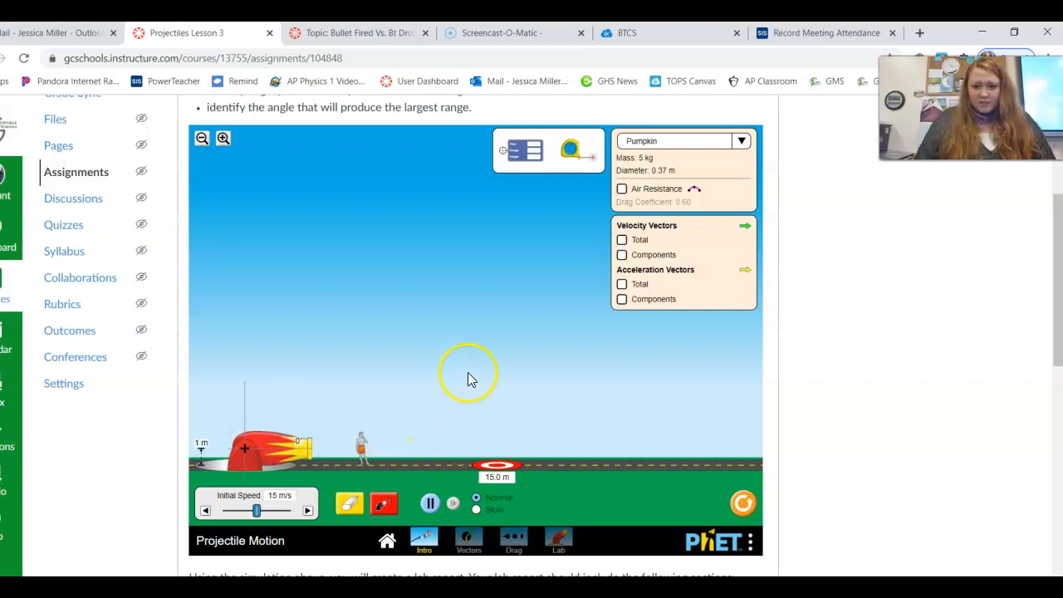
mouse_move(352, 369)
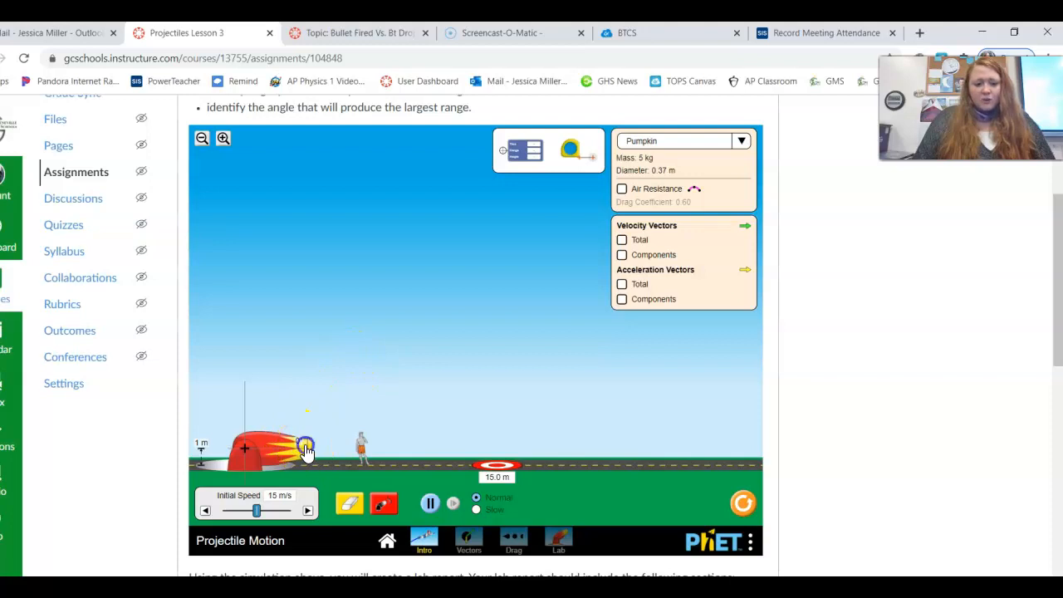
drag(306, 445, 276, 379)
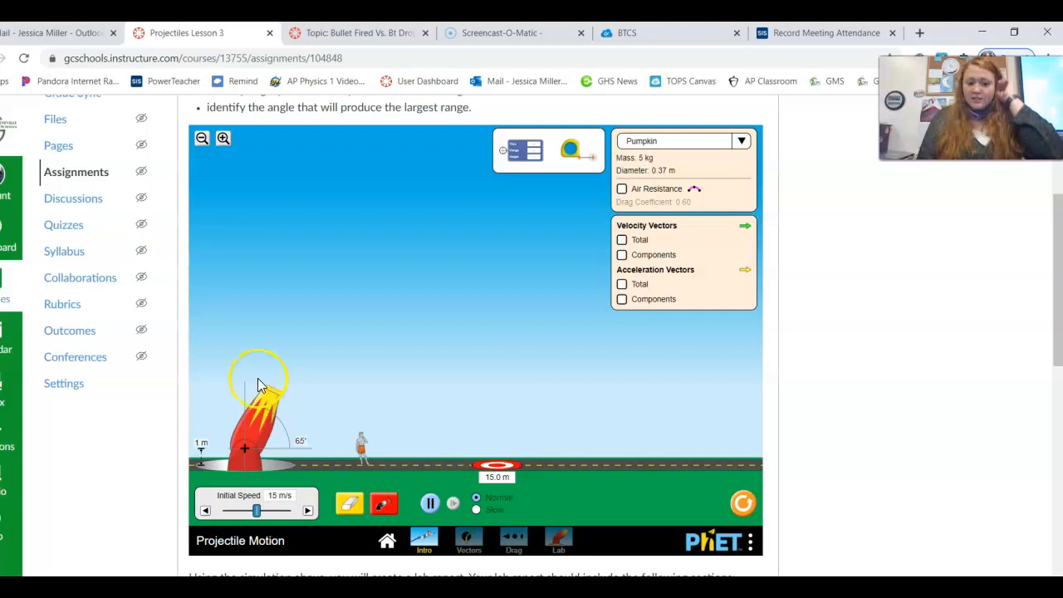
click(386, 503)
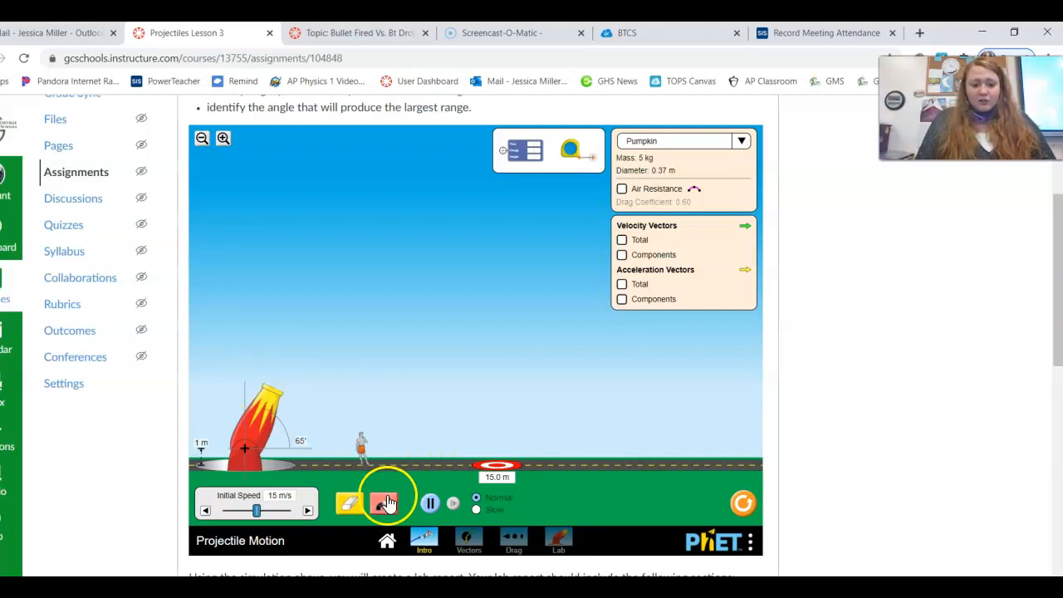
click(384, 505)
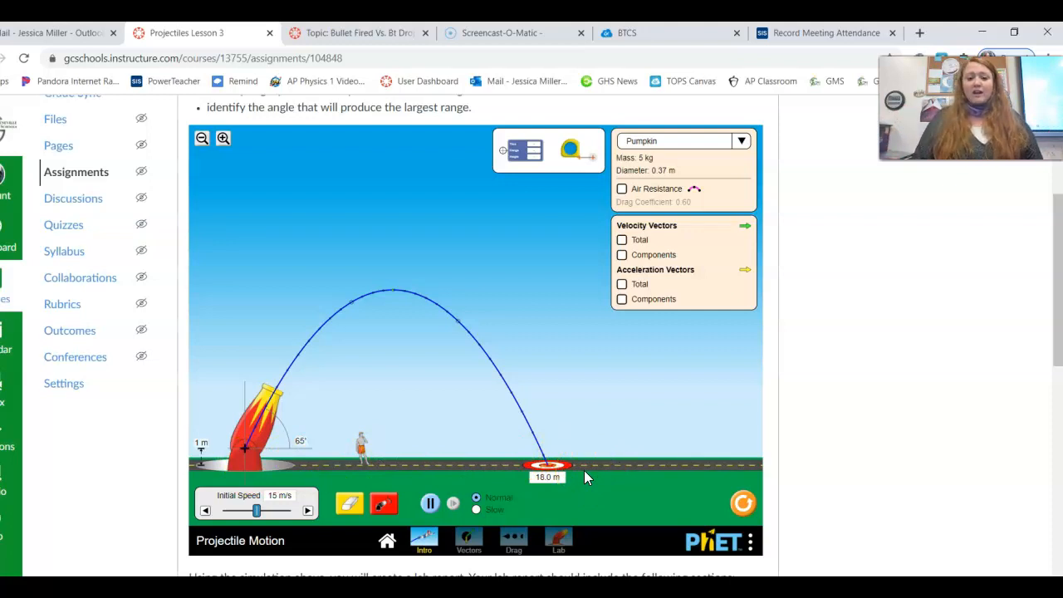
mouse_move(651, 333)
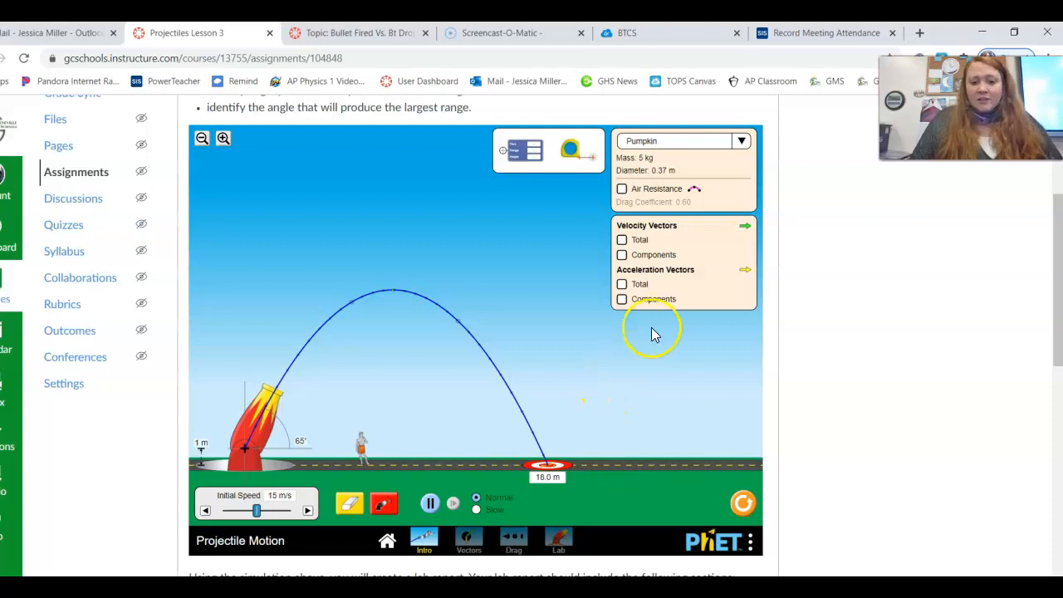
Step: Measure the pumpkin's peak height with the tape, reading about 10.51 m from the ground
click(518, 150)
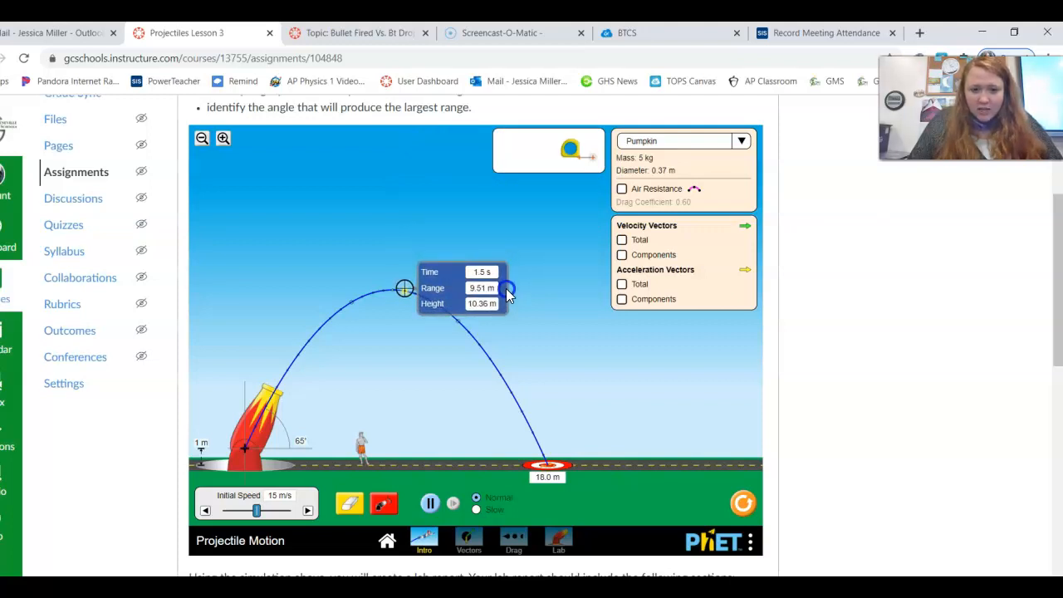
drag(507, 291, 495, 290)
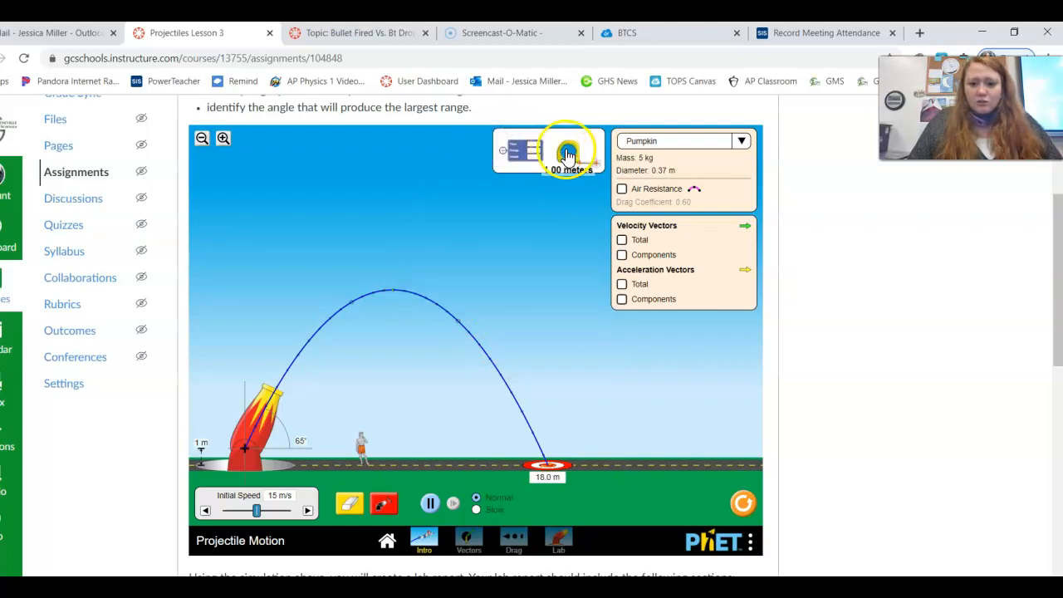
drag(568, 152, 382, 268)
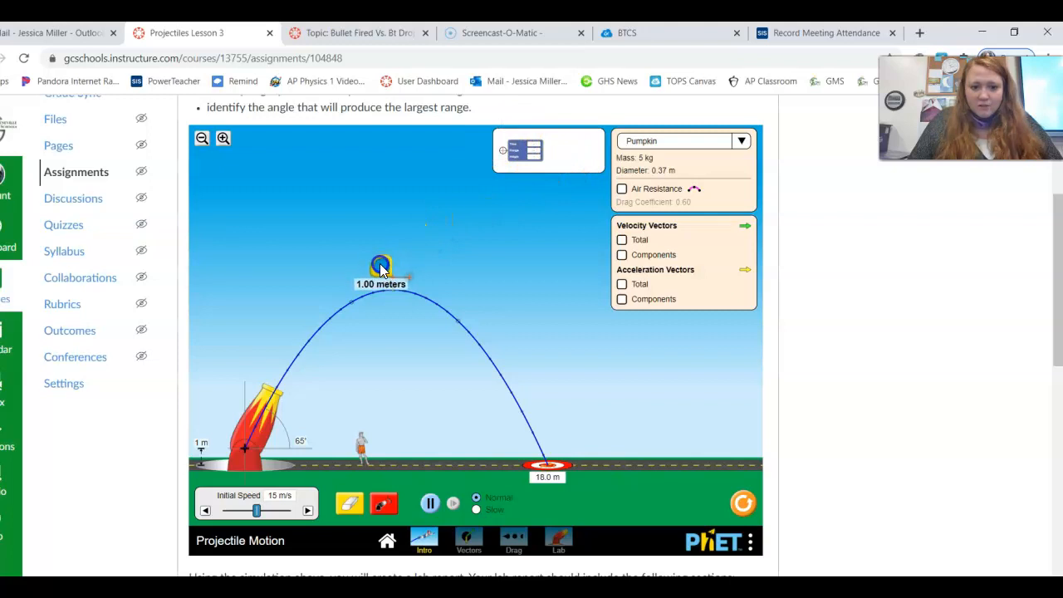
drag(380, 267, 415, 291)
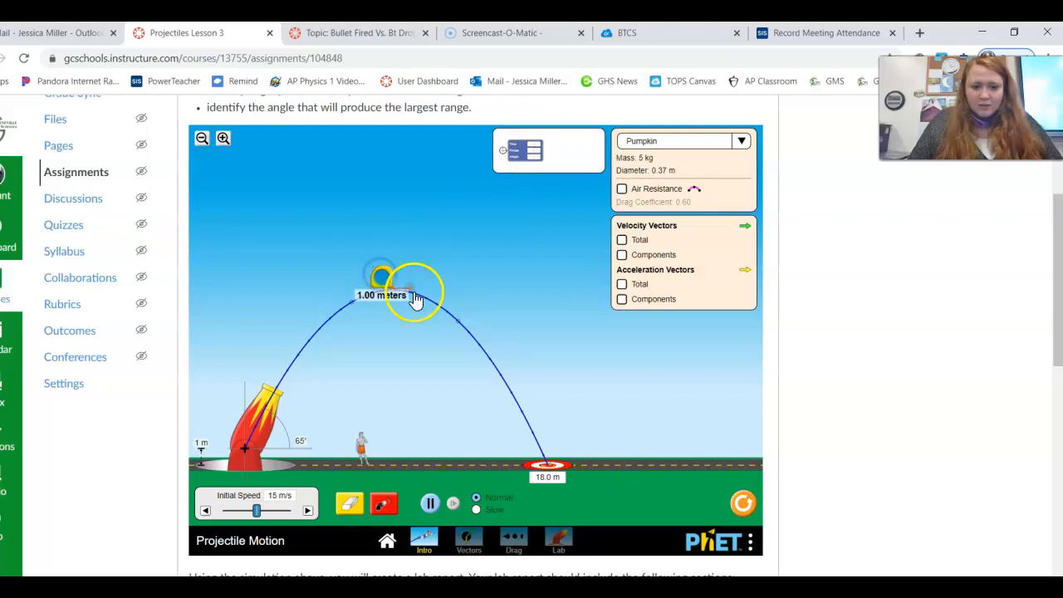
drag(415, 296, 403, 369)
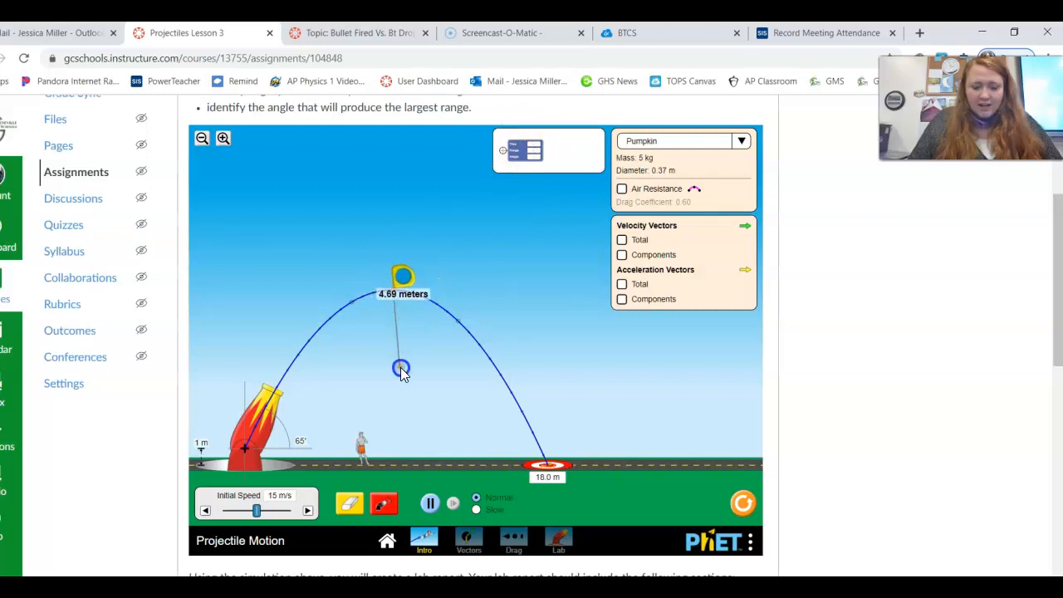
drag(402, 369, 397, 455)
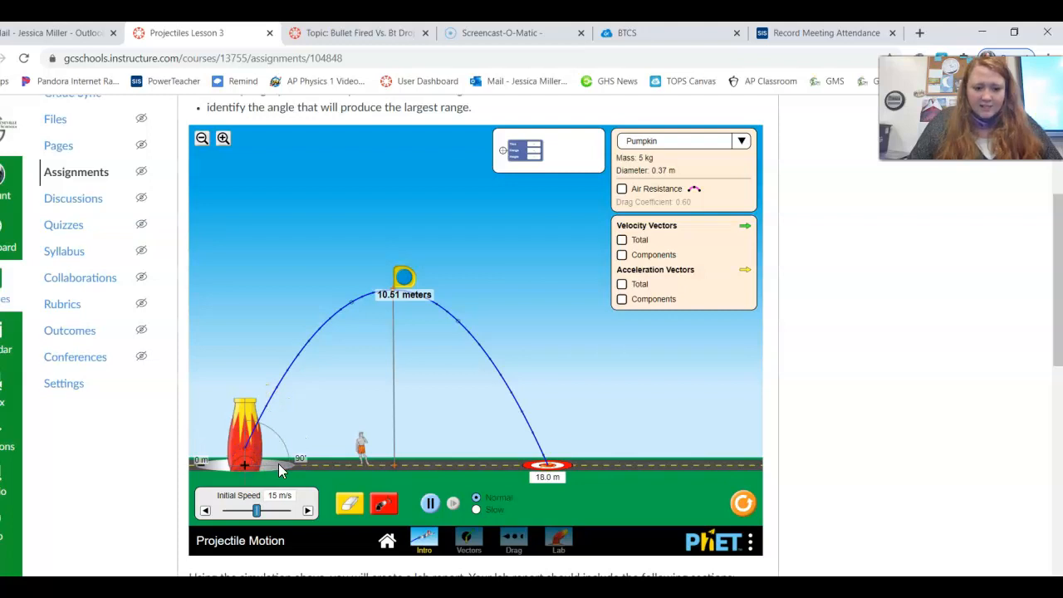
Step: Lower the cannon angle, return it to vertical, and move down to the lab report instructions
drag(246, 432, 301, 484)
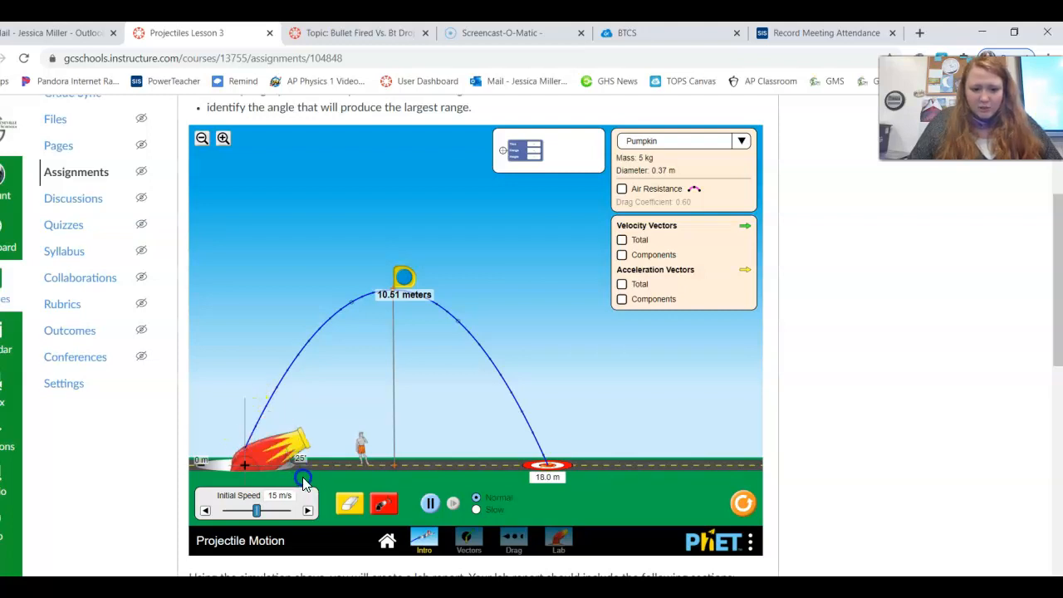
drag(302, 482, 246, 419)
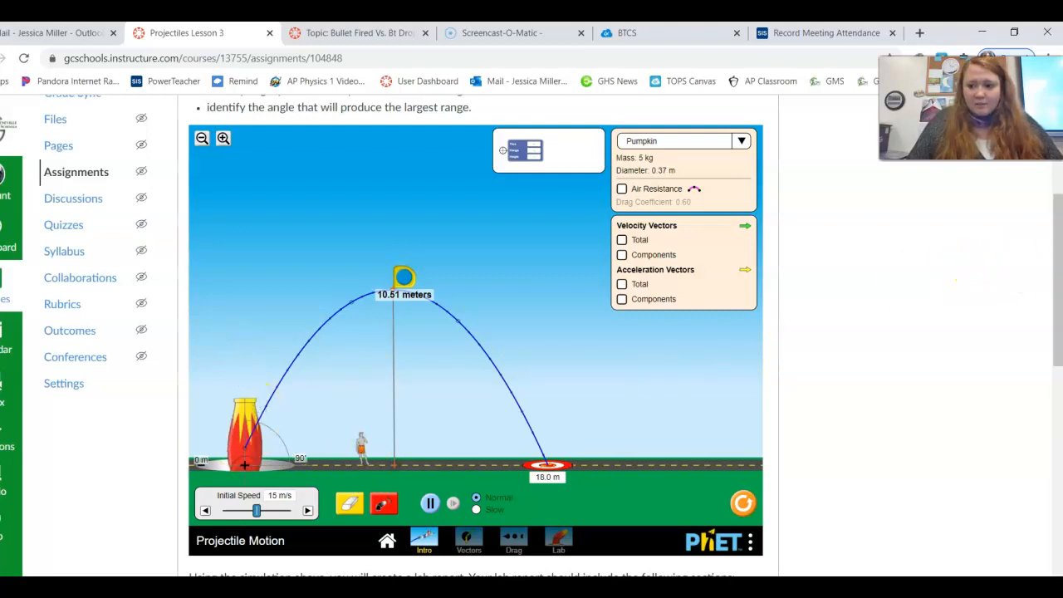
scroll(down, 3)
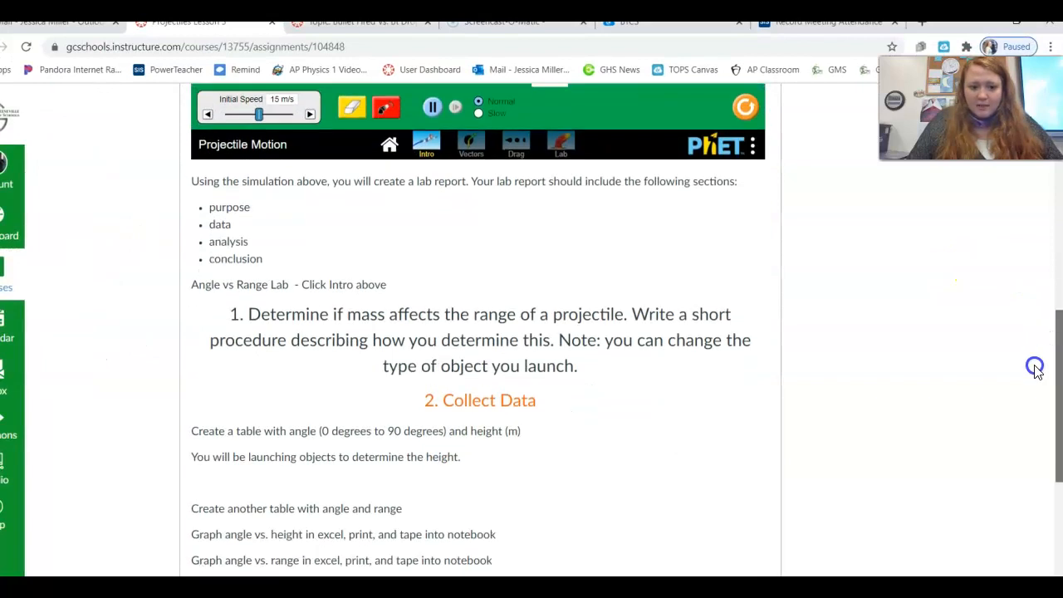
Step: Review the Collect Data instructions for the angle, height and range tables
scroll(down, 3)
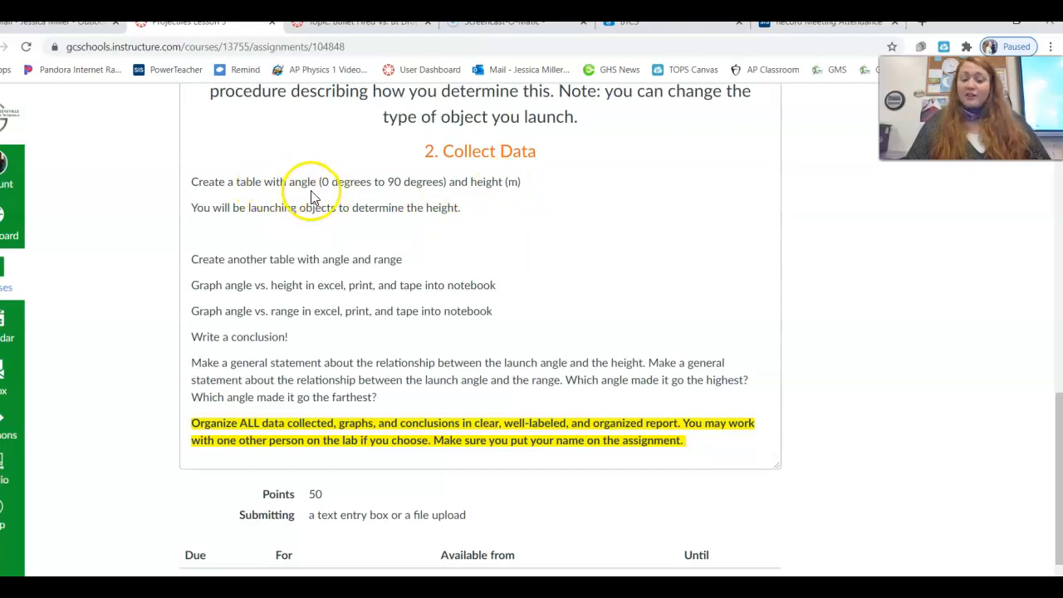
mouse_move(486, 196)
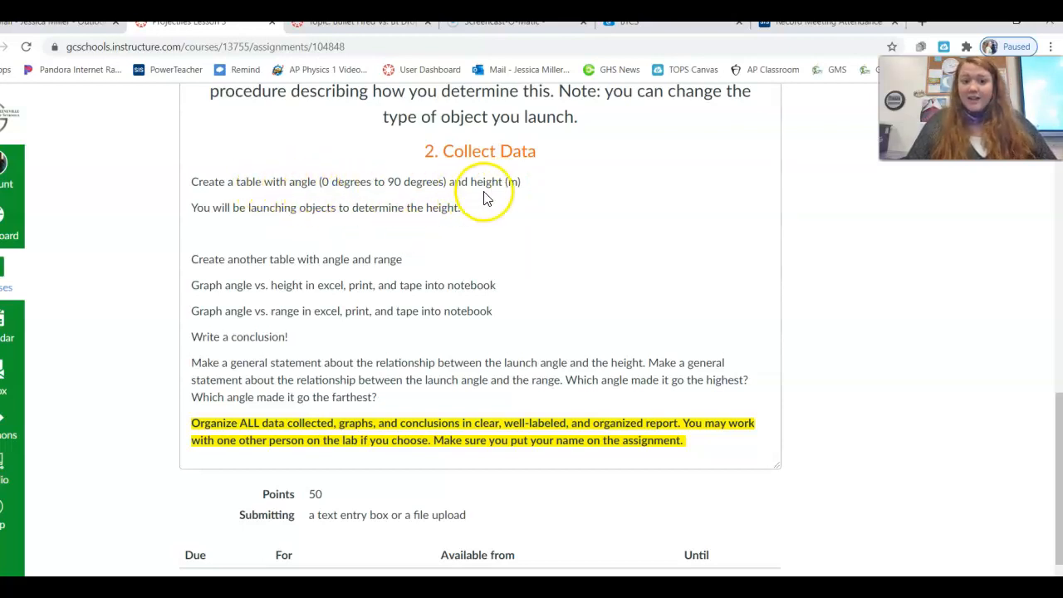
mouse_move(490, 203)
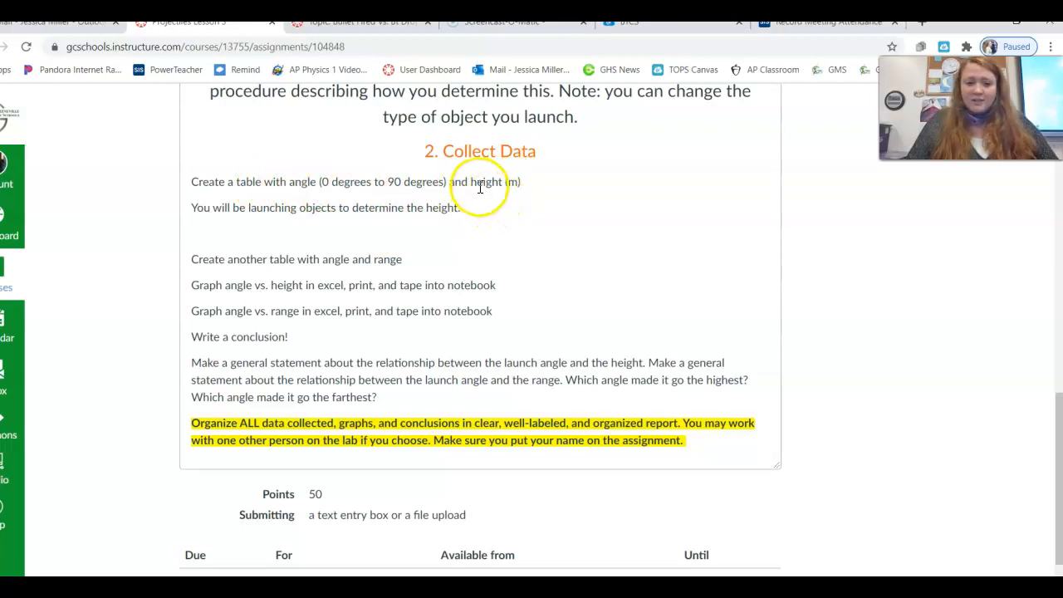
mouse_move(212, 260)
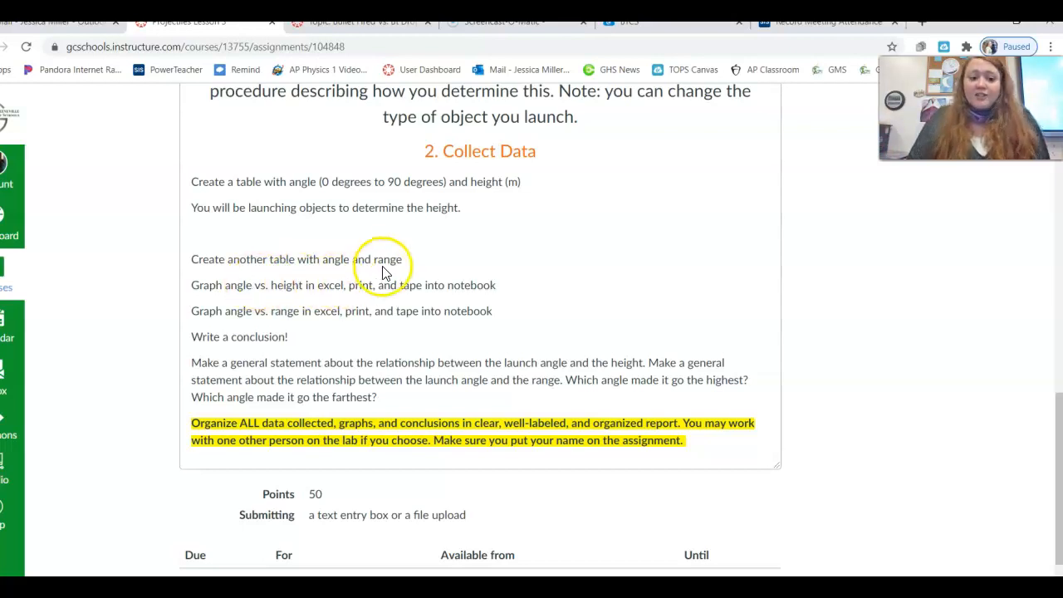
mouse_move(286, 302)
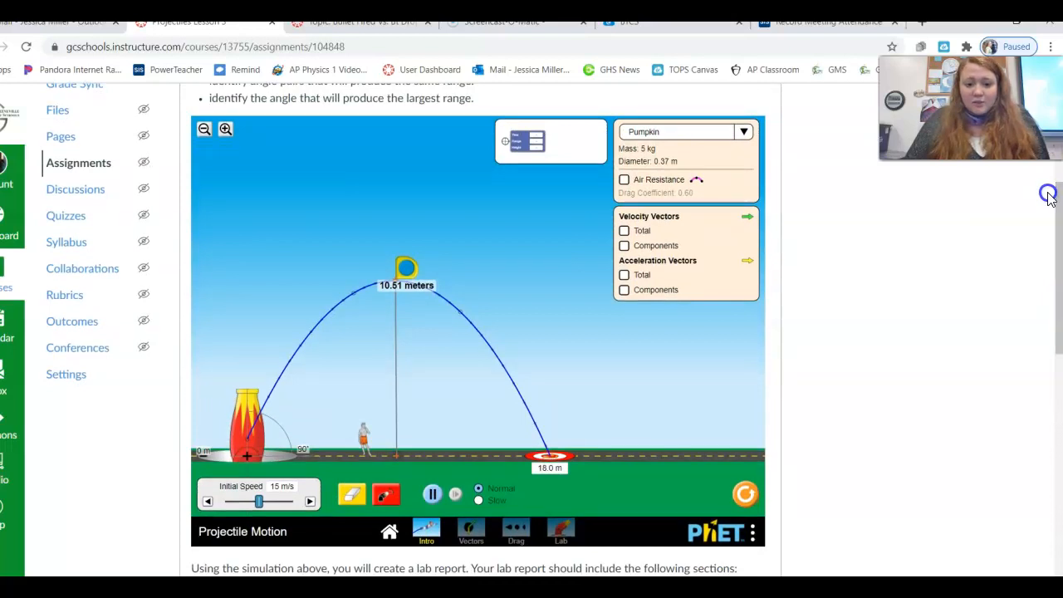
mouse_move(282, 502)
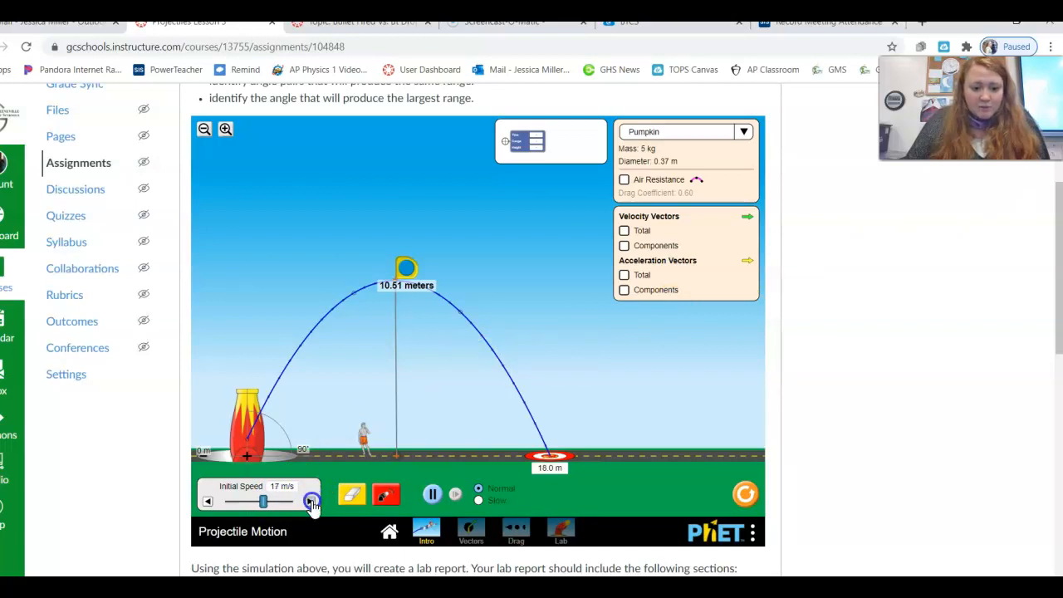
Step: Raise the Initial Speed to 30 m/s and launch the pumpkin, landing about 46.9 m away
drag(264, 502, 286, 502)
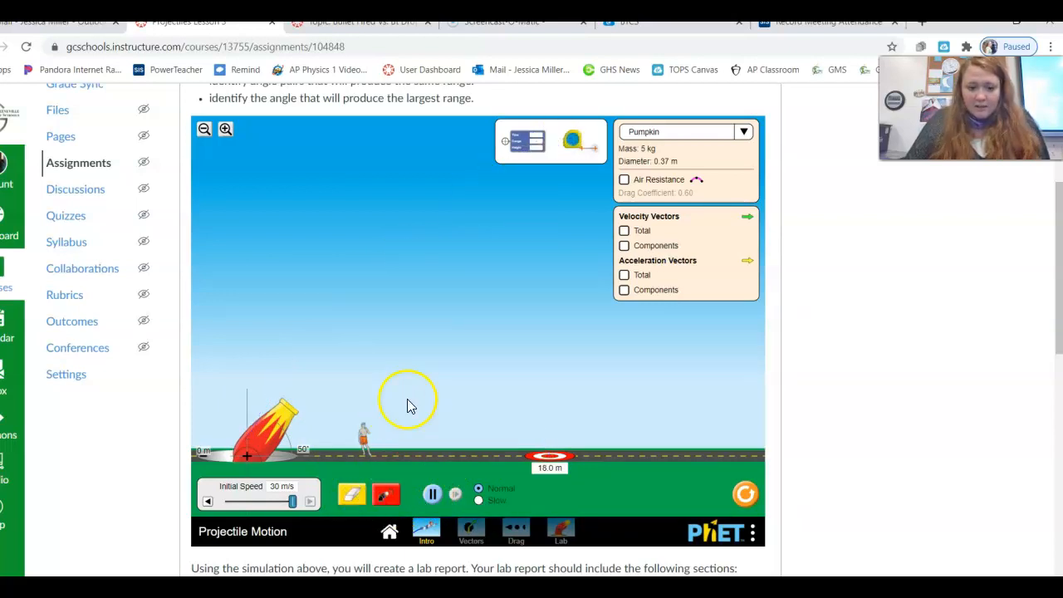
click(386, 496)
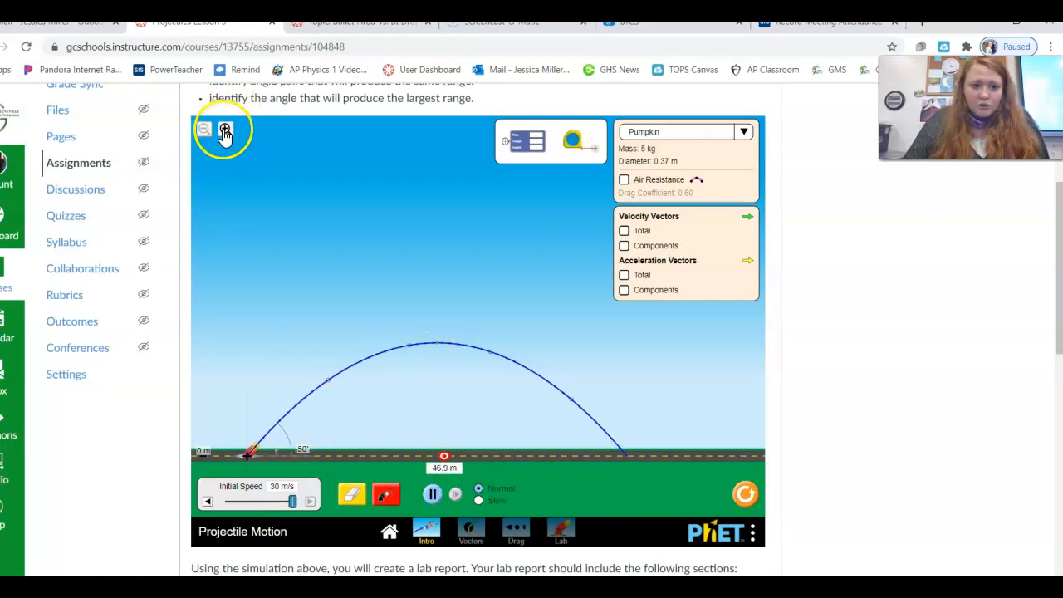
Step: Zoom in on the cannon, then launch a steeper 30 m/s pumpkin shot
click(224, 129)
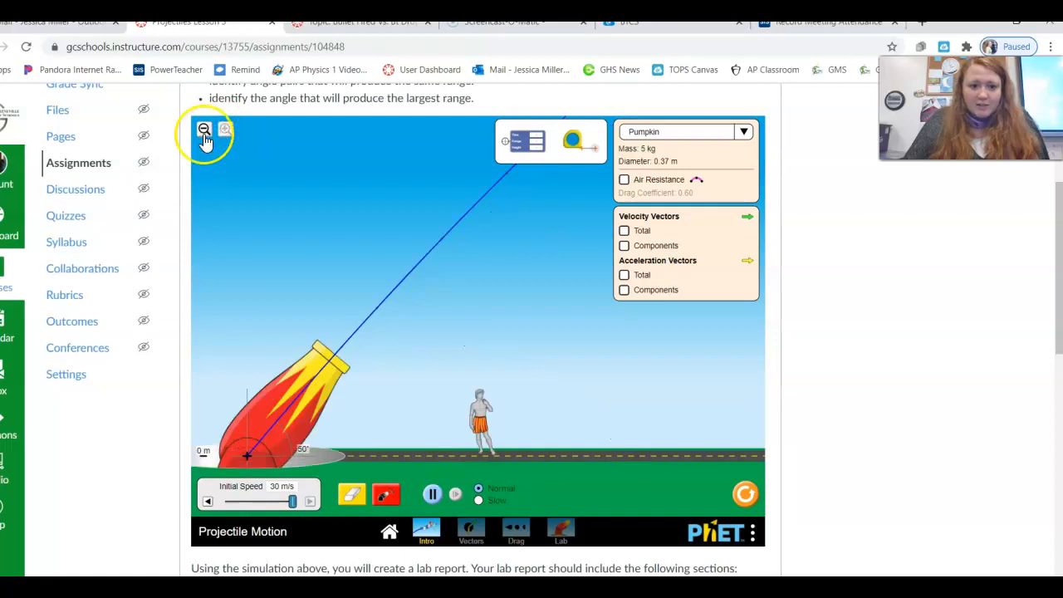
click(385, 494)
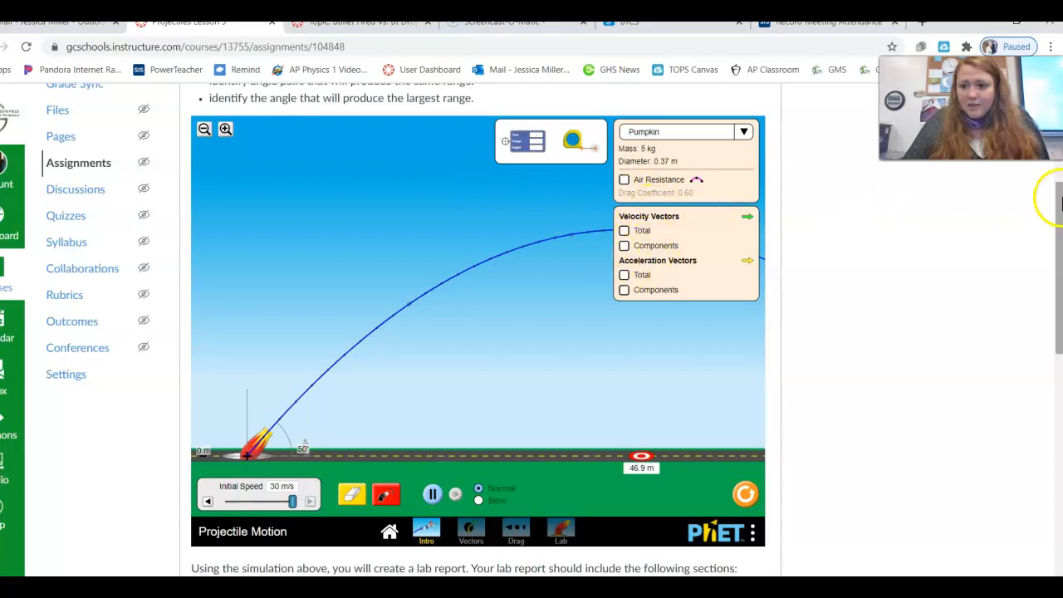
Step: Bring the lab report instructions and the mass-versus-range task back into view
scroll(down, 3)
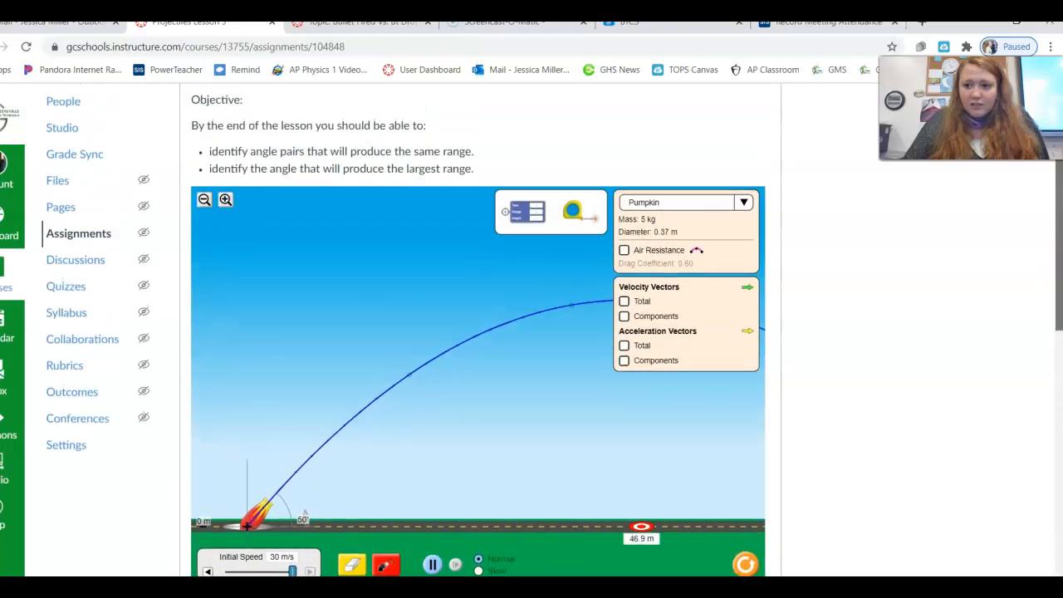
scroll(down, 3)
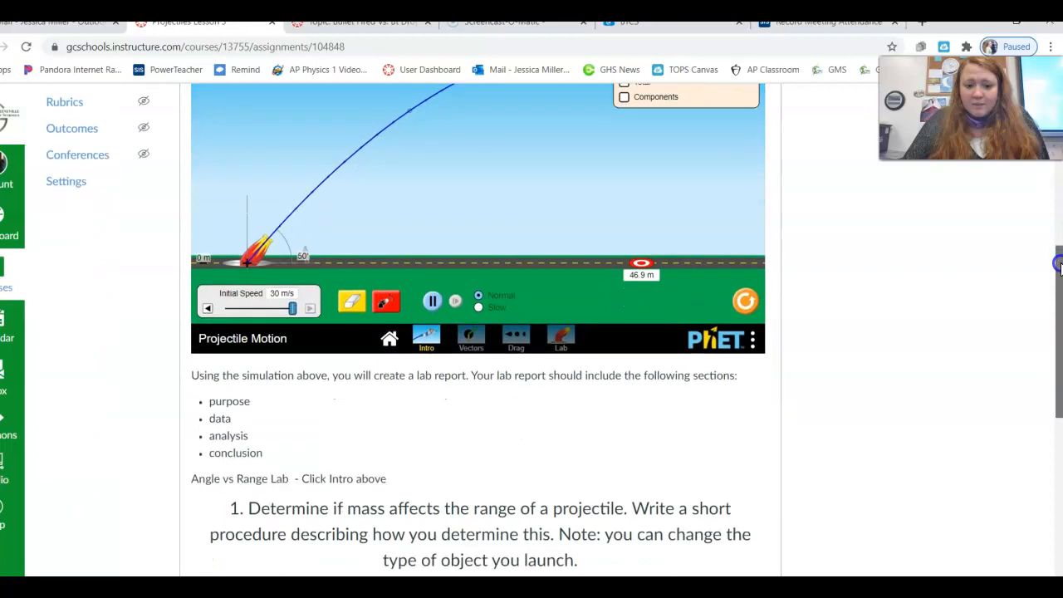
scroll(down, 3)
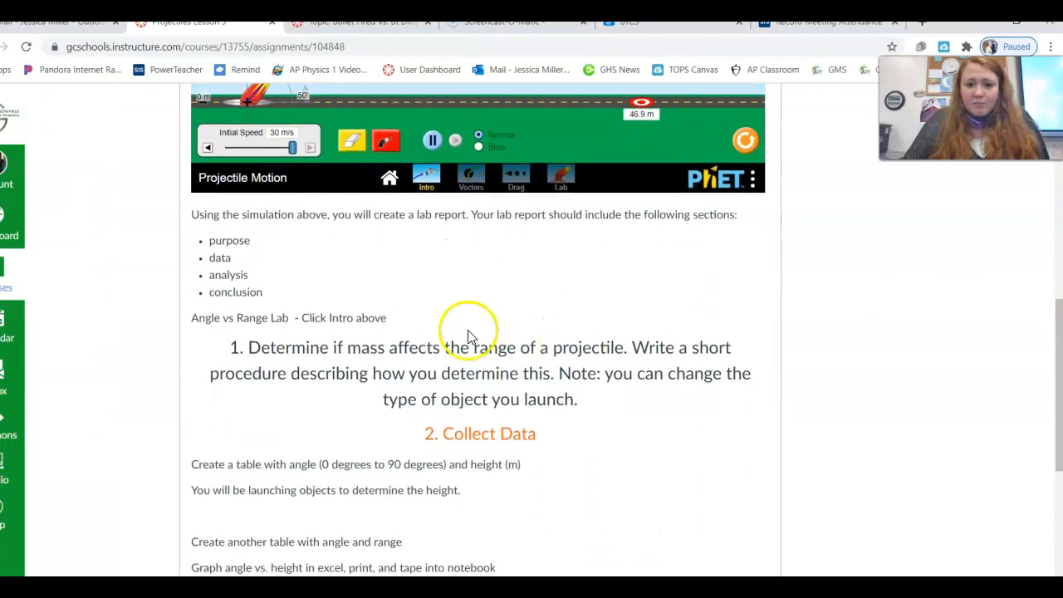